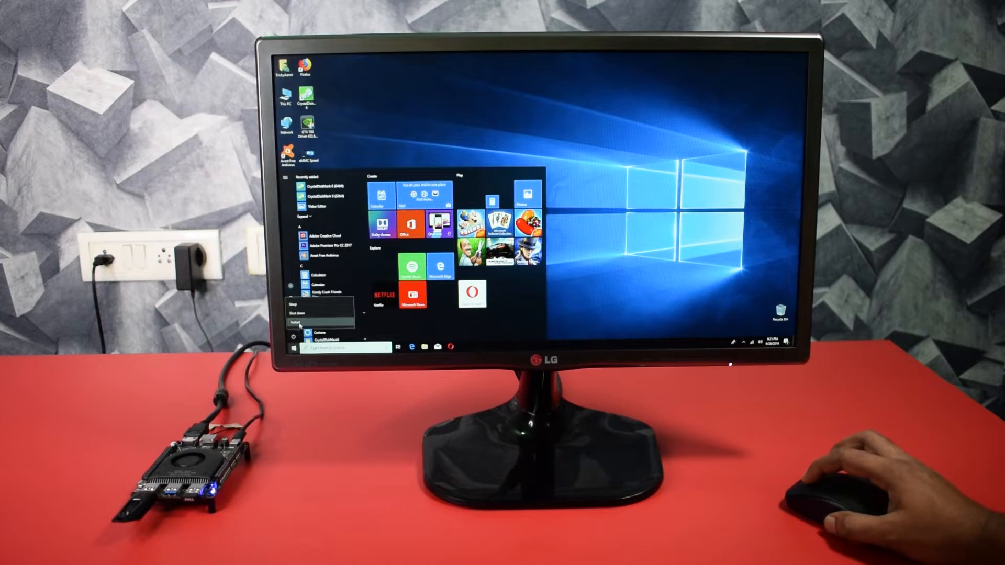
# Restart the LattePanda from the Windows Start menu to reach BIOS Setup
pyautogui.click(294, 323)
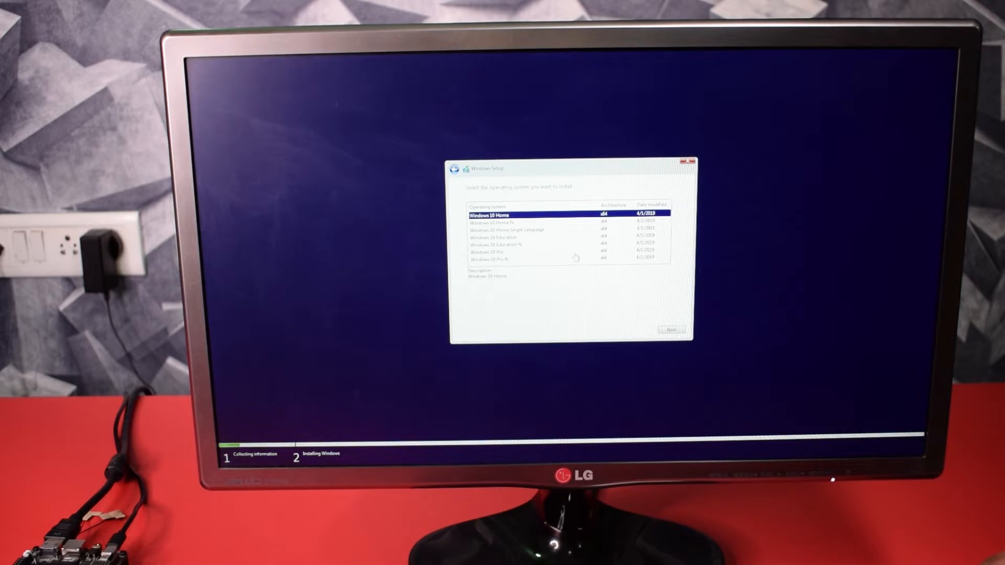
# Pick Windows 10 Home, partition the 476.9 GB drive, and install onto the 476.3 GB partition
pyautogui.click(669, 328)
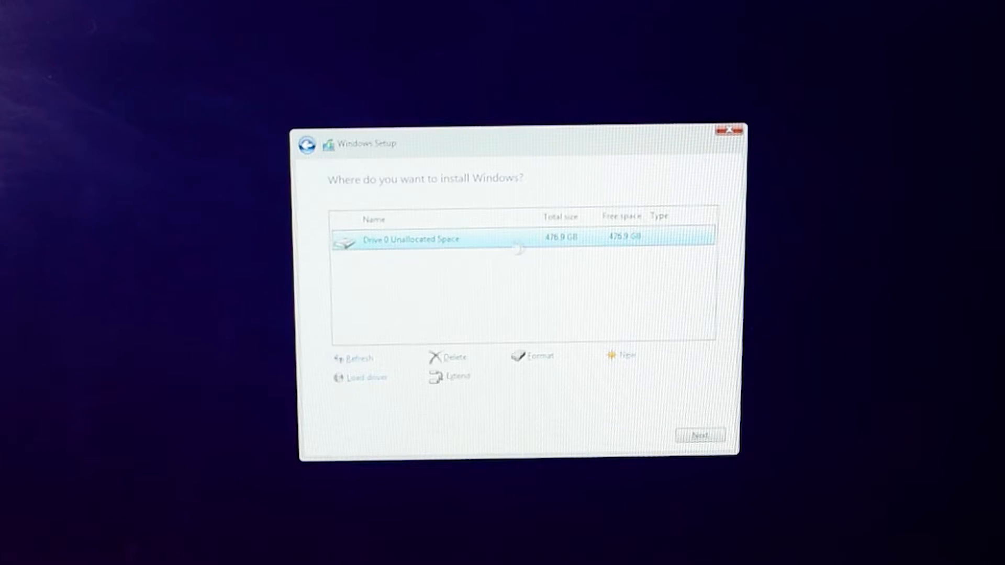
pyautogui.click(624, 355)
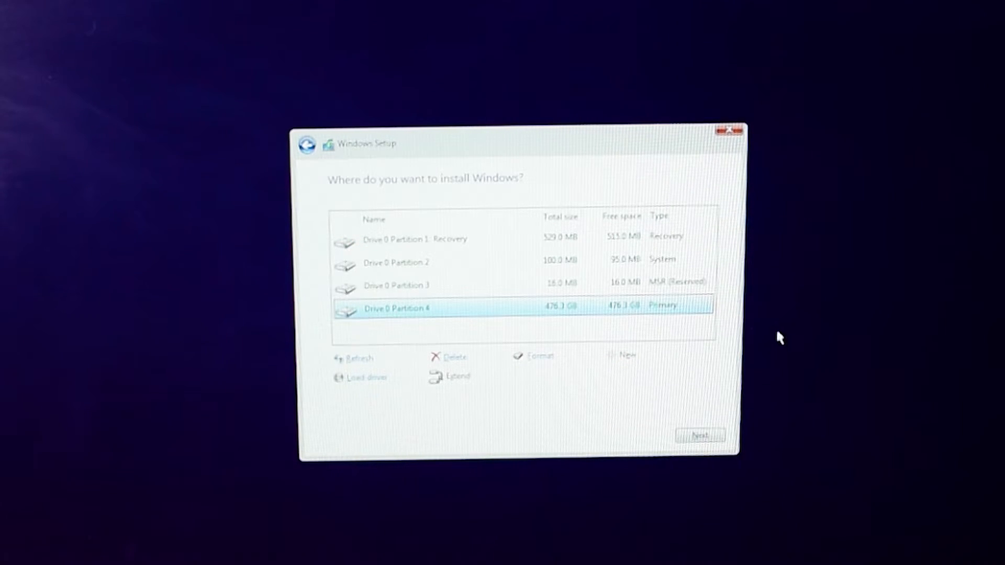
pyautogui.click(701, 434)
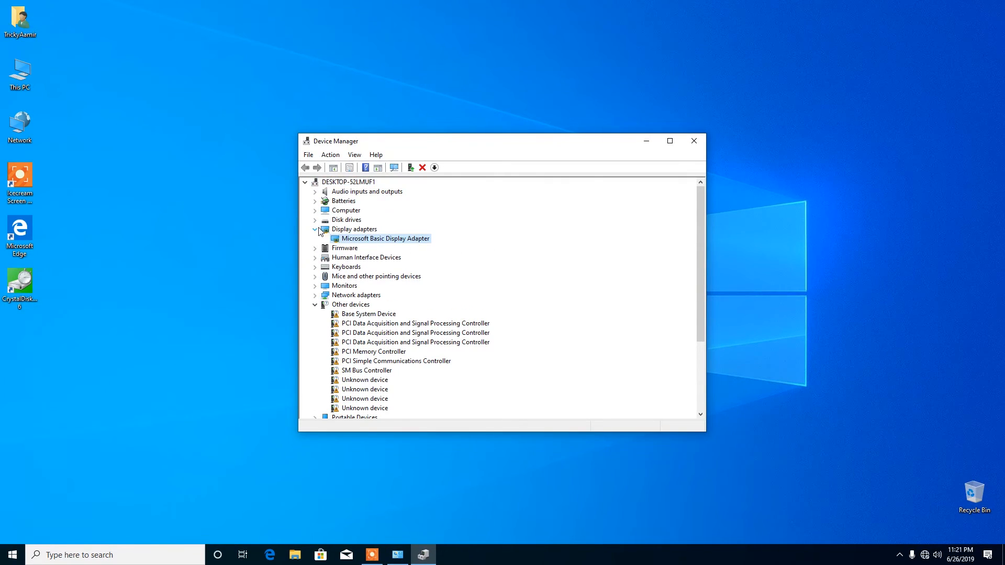
# Expand Display adapters in Device Manager to inspect the graphics driver entry
pyautogui.click(314, 228)
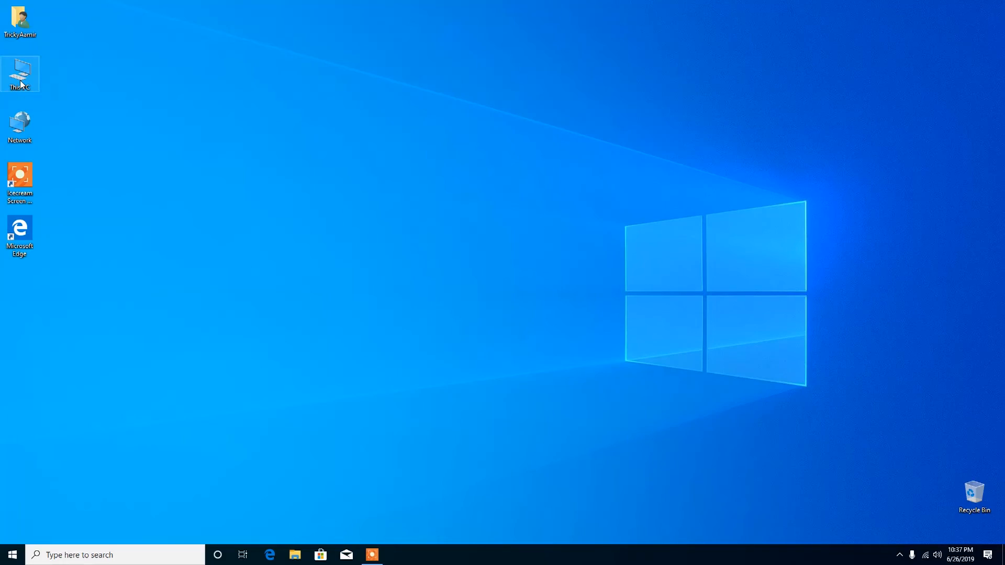
# Open This PC from the desktop icon to view Local Disk C: (455 GB free of 476 GB)
pyautogui.doubleClick(20, 71)
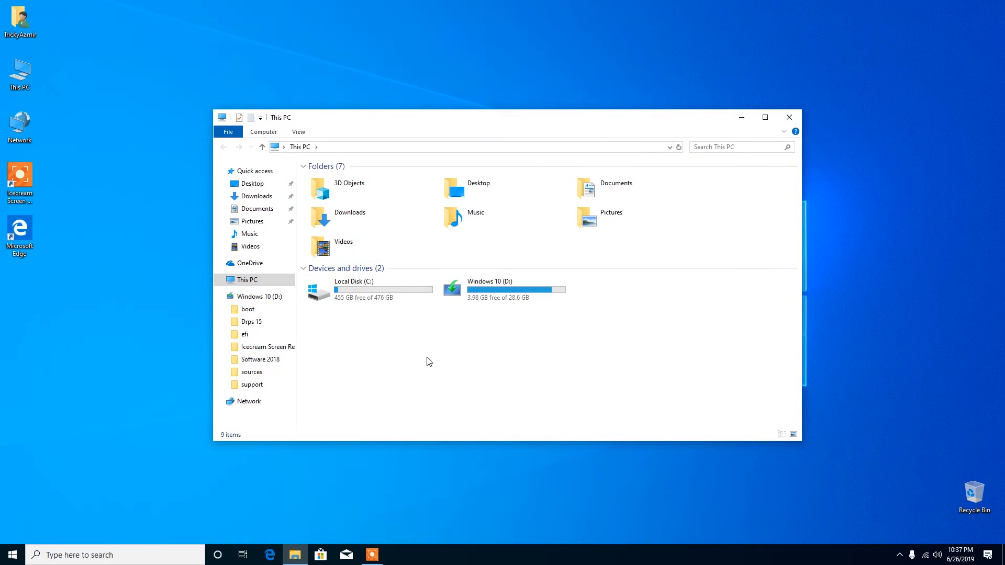